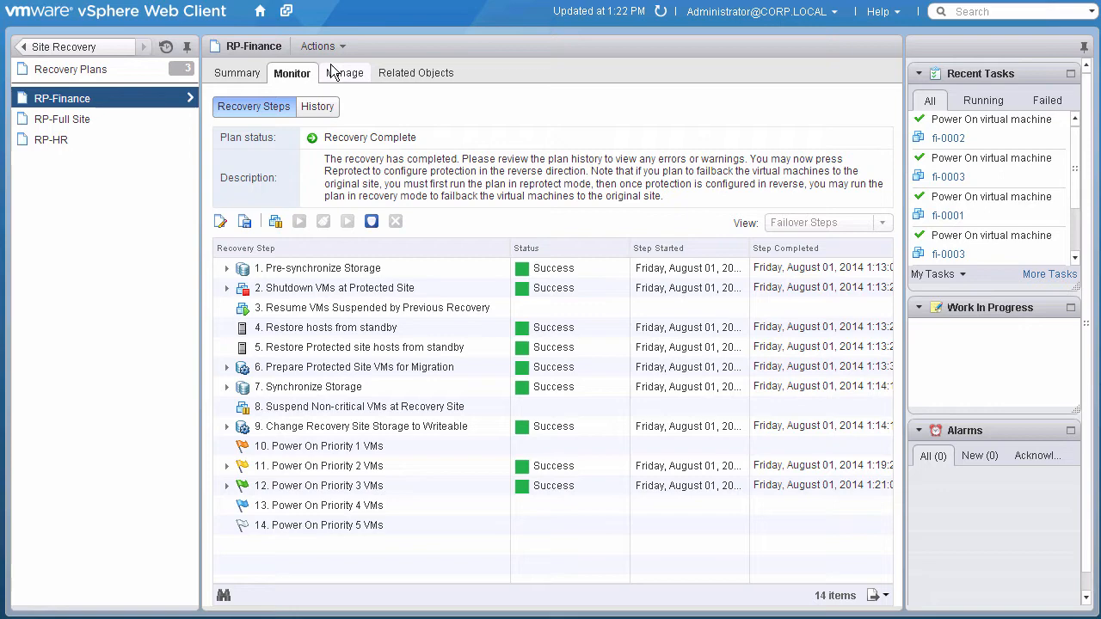
Step: Reprotect RP-Finance, acknowledging it cannot be undone, making vc-l-01b protected and vc-l-01a recovery
click(319, 45)
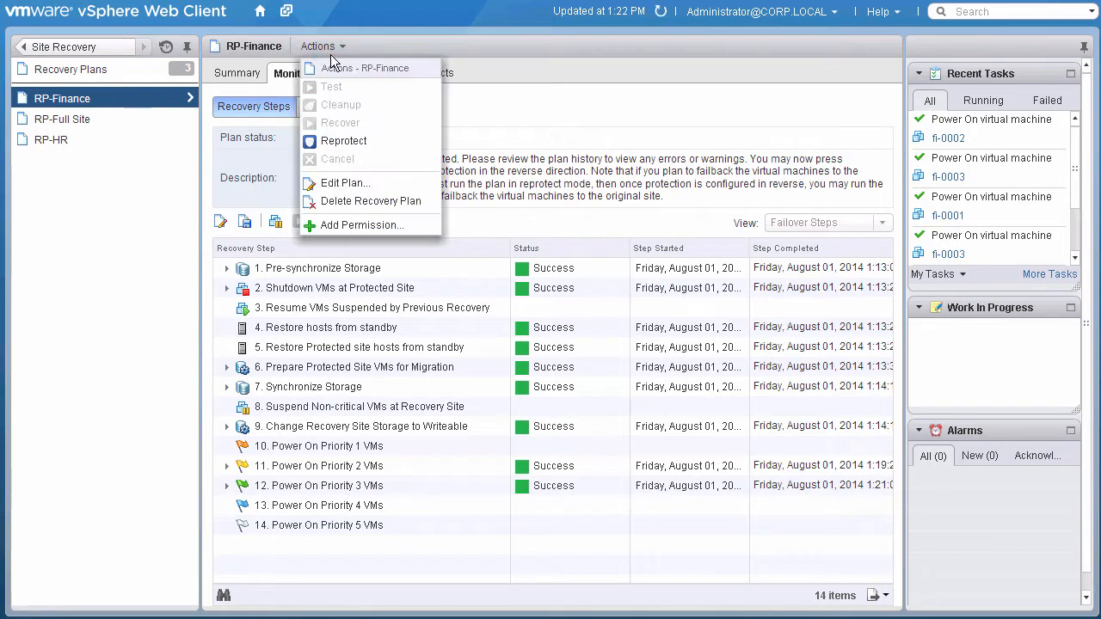
click(342, 140)
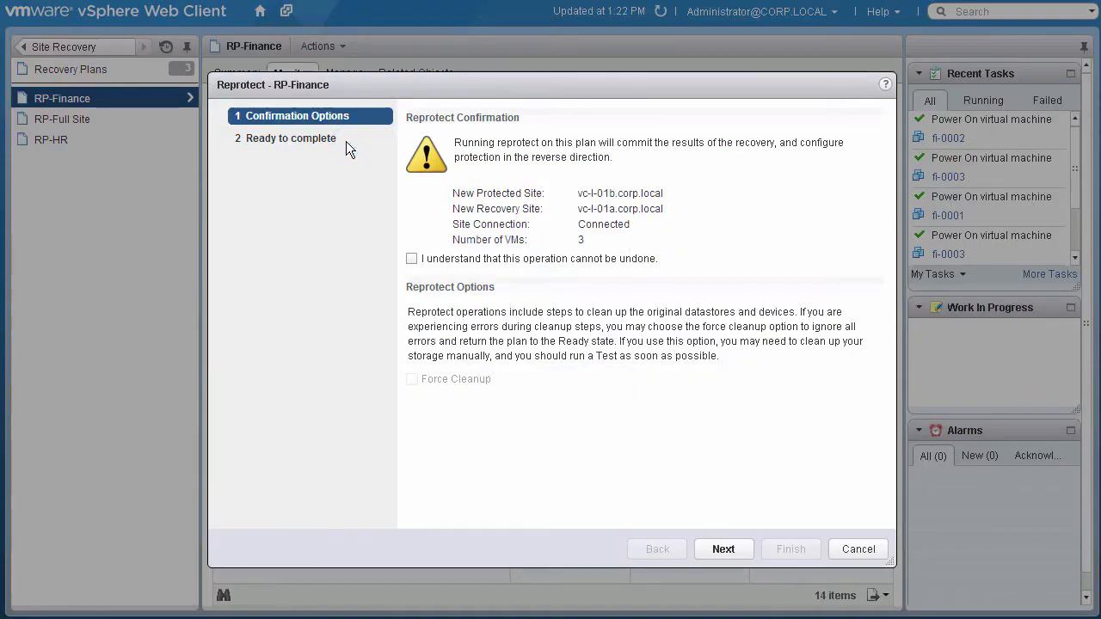
click(411, 258)
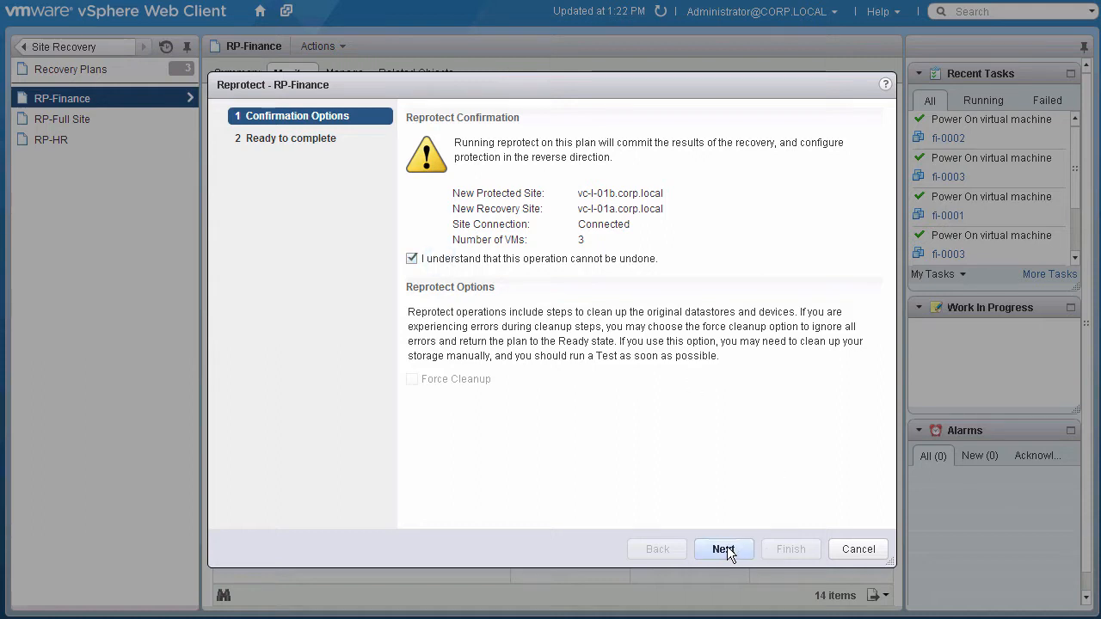
click(723, 548)
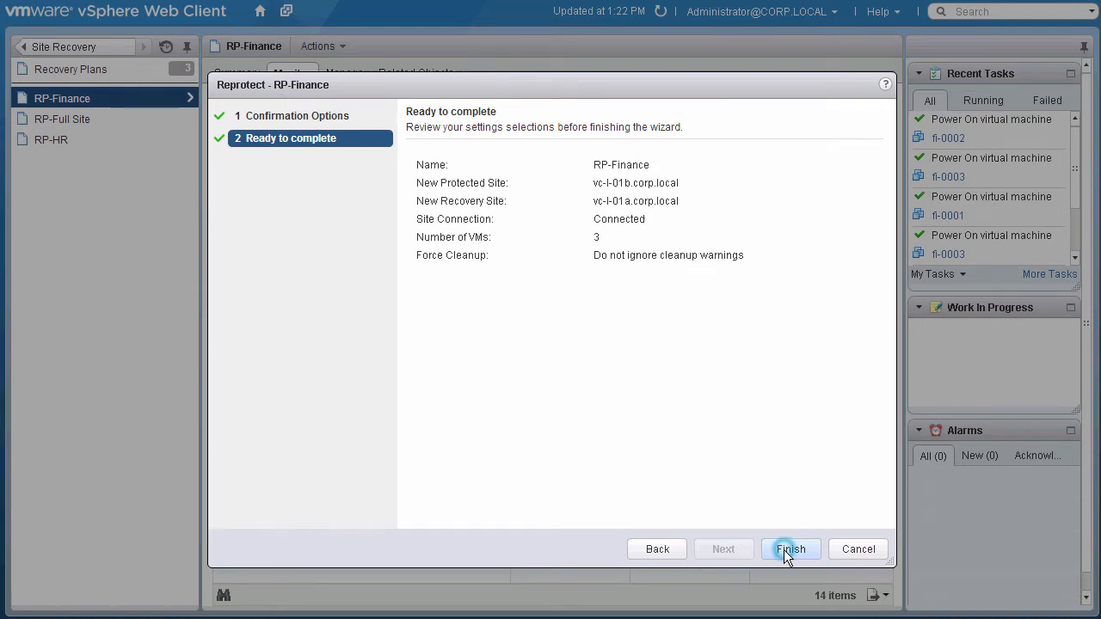
click(789, 548)
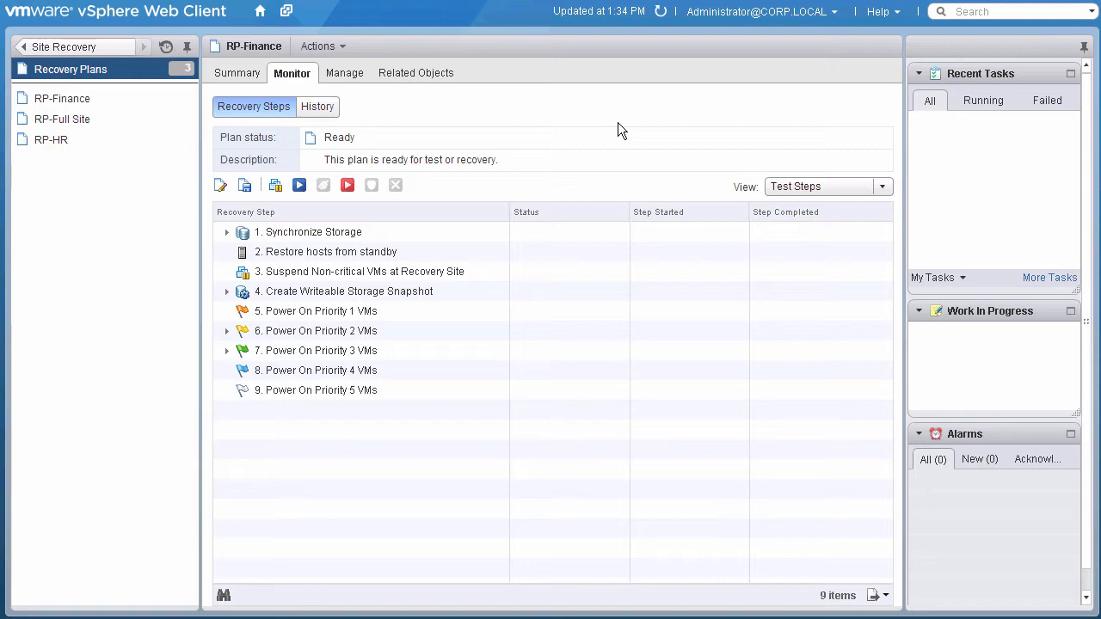
mouse_move(65, 46)
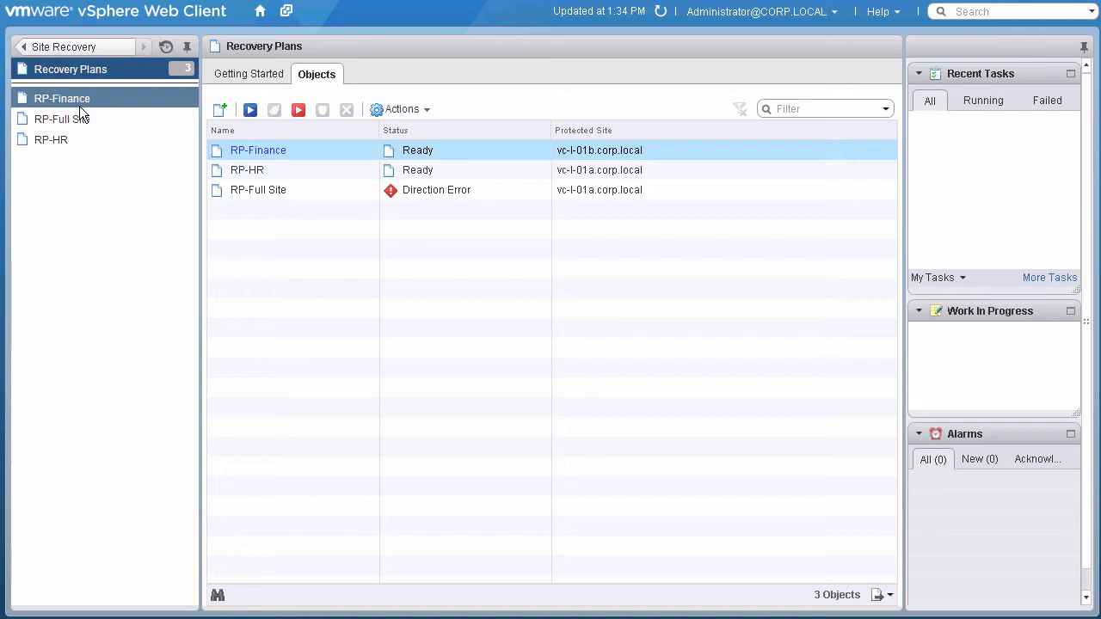
Step: Run RP-Finance recovery as a Planned Migration back to vc-l-01a, acknowledging datacenter changes
double_click(258, 150)
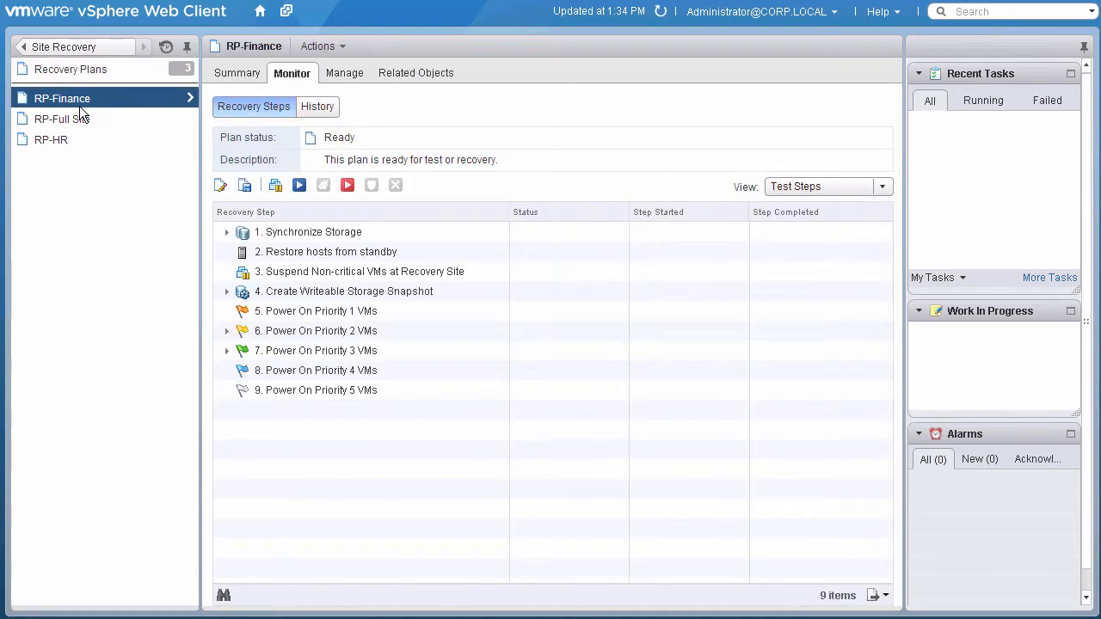
click(322, 46)
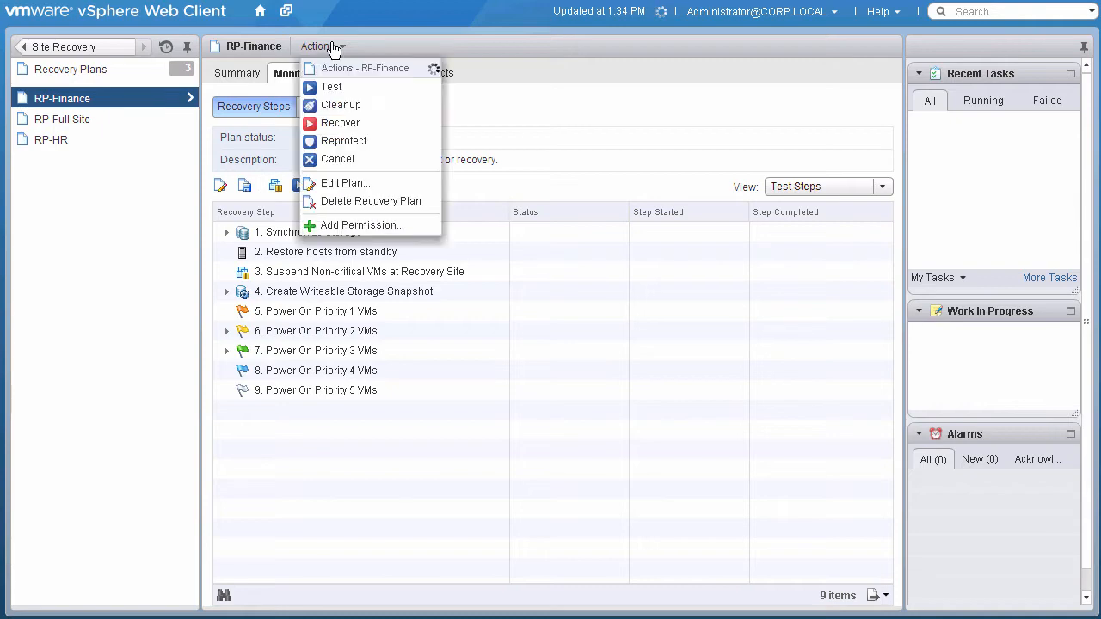
click(340, 122)
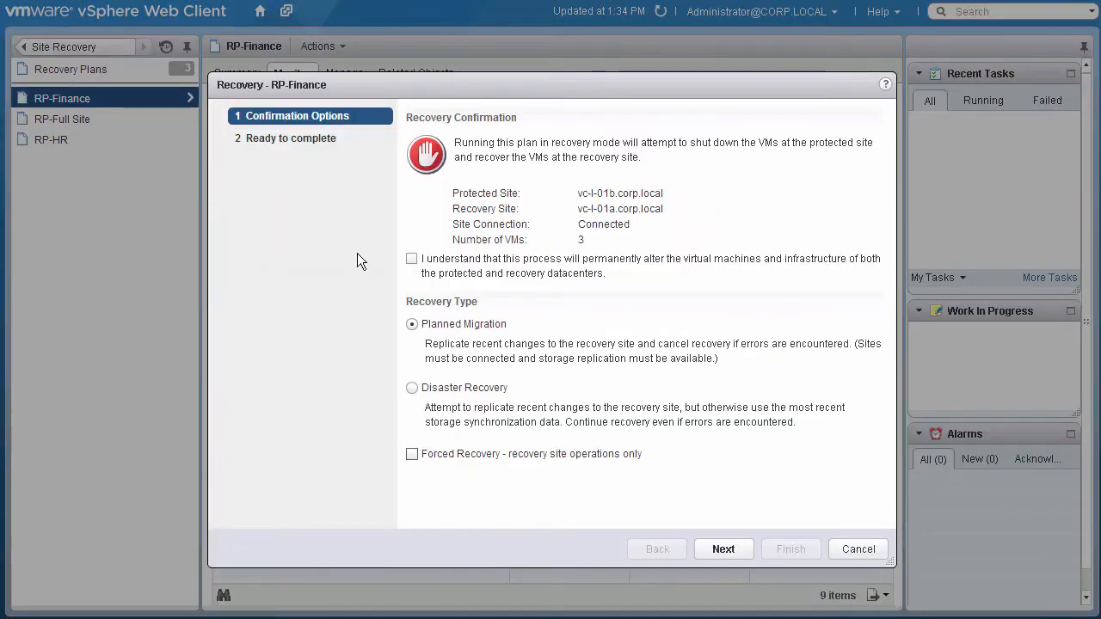
click(410, 259)
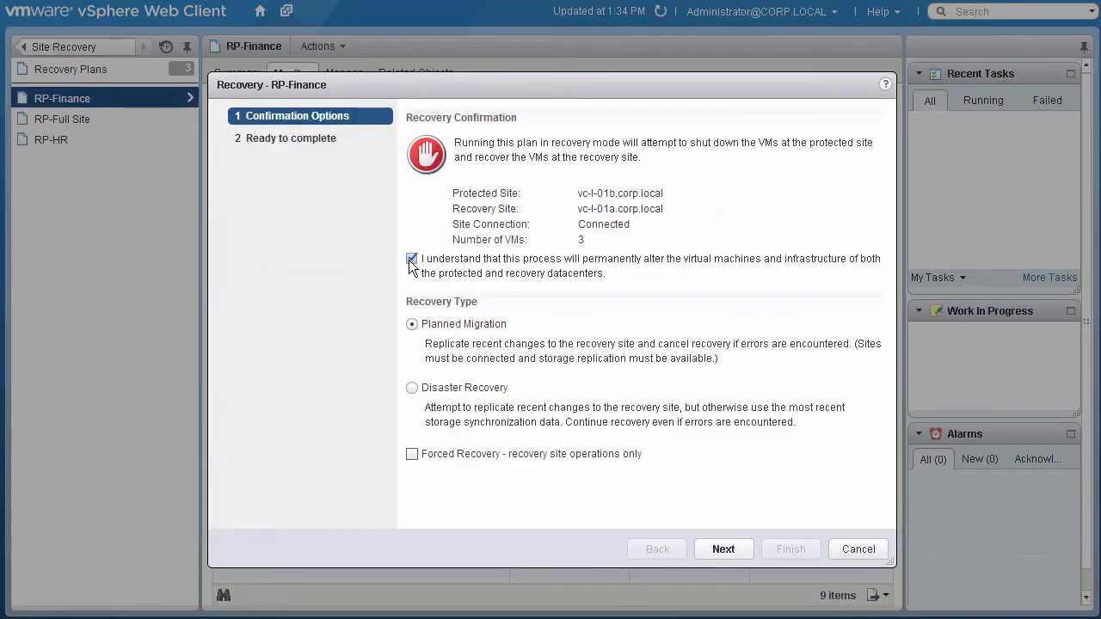
click(410, 259)
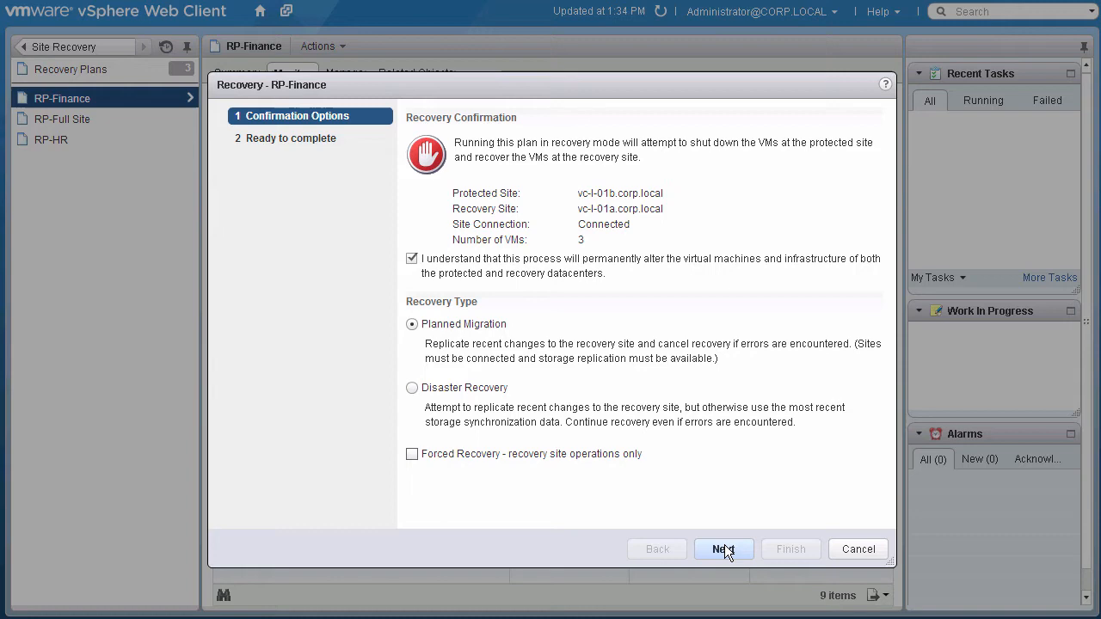
click(723, 549)
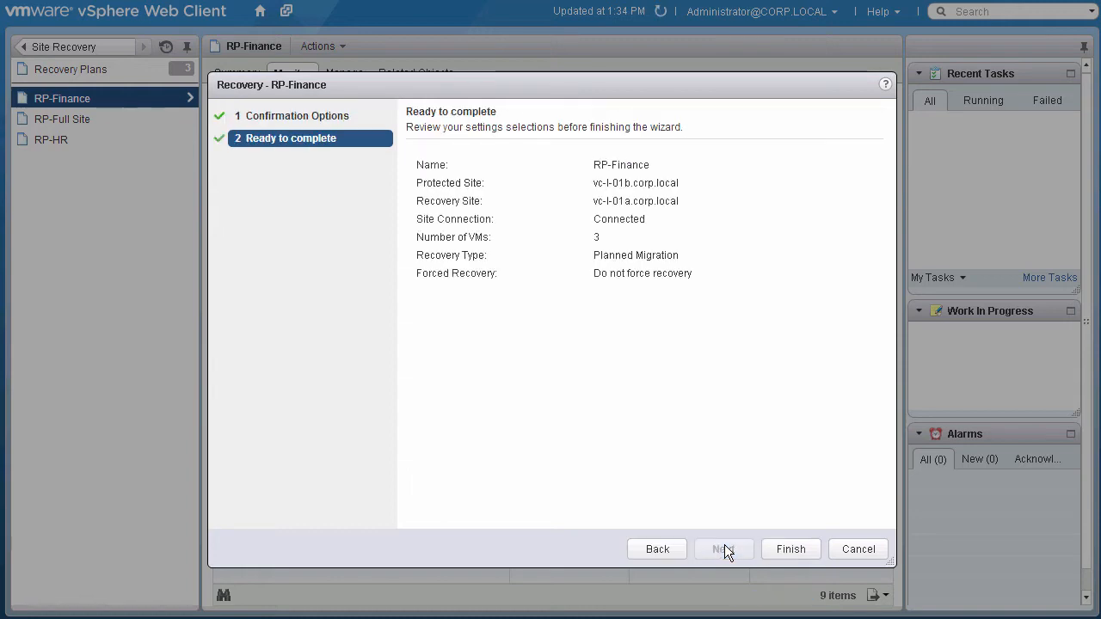
mouse_move(798, 555)
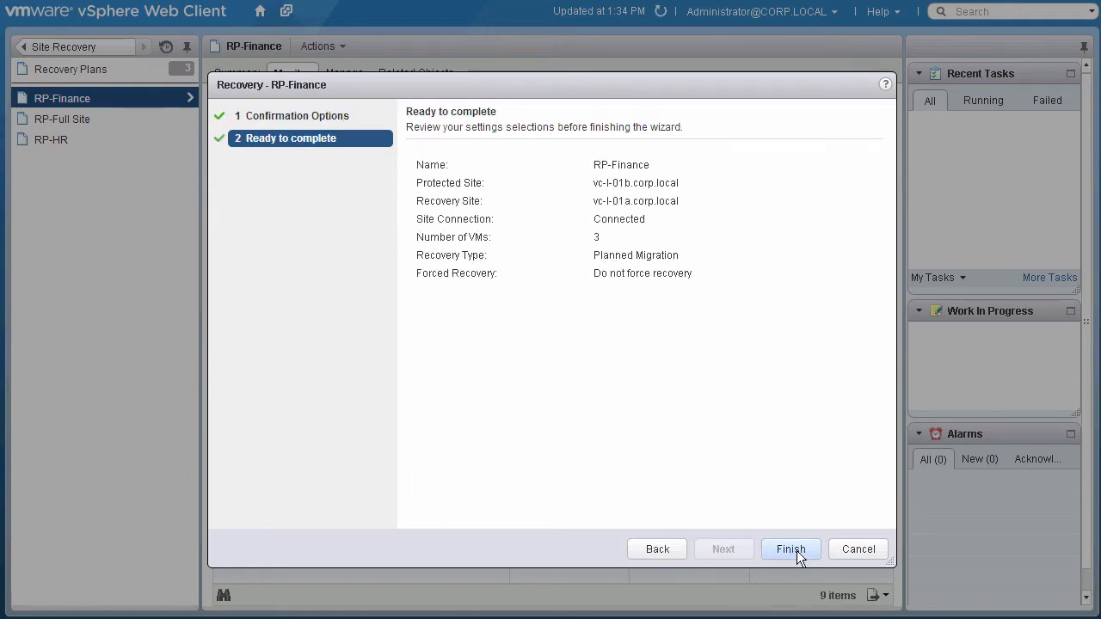
click(790, 548)
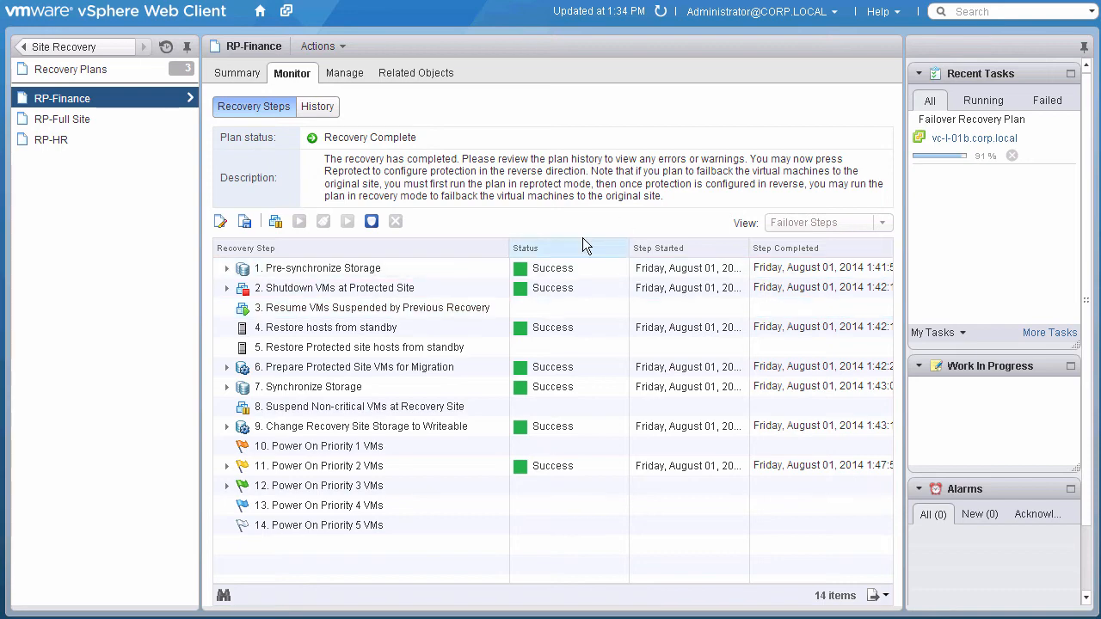
mouse_move(370, 221)
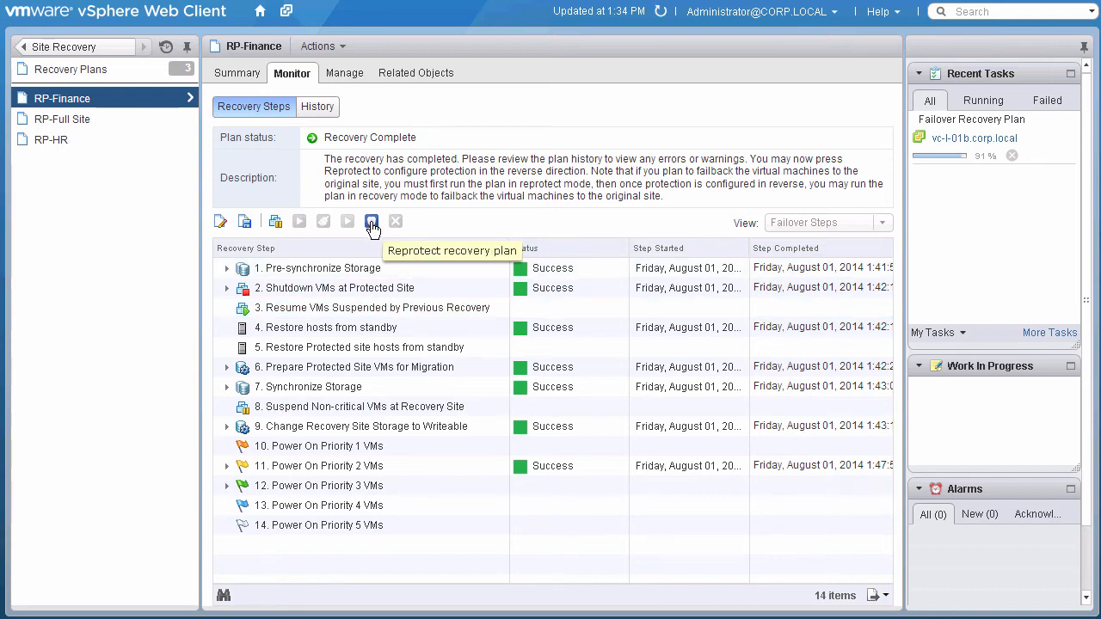
Step: Reprotect RP-Finance from the toolbar icon, acknowledging it, so vc-l-01a becomes protected
click(372, 221)
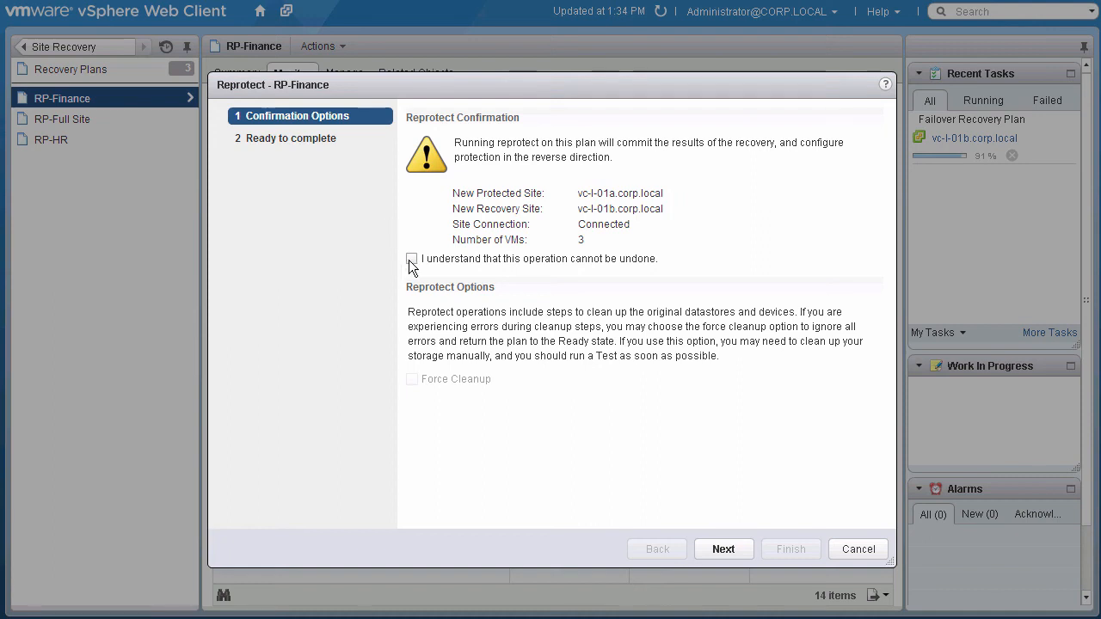
click(411, 259)
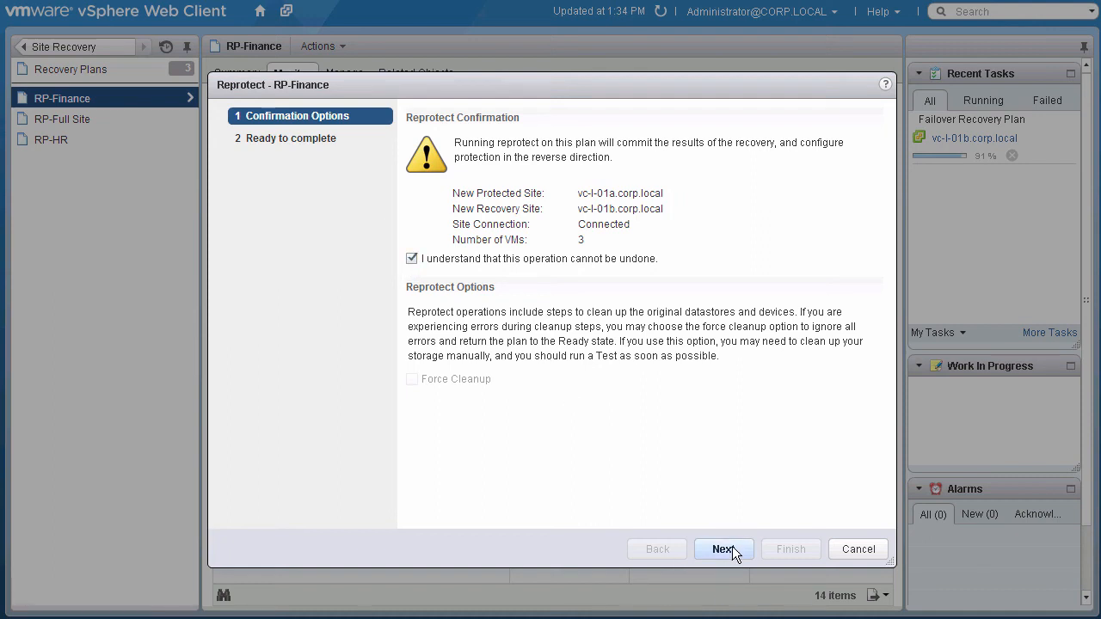
click(723, 549)
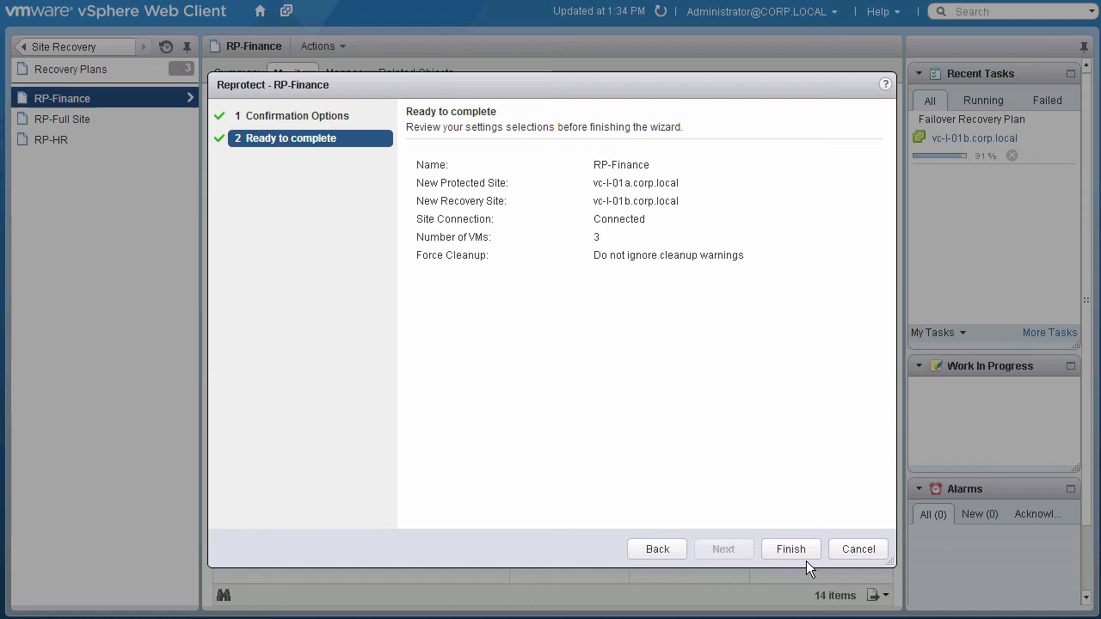
click(791, 549)
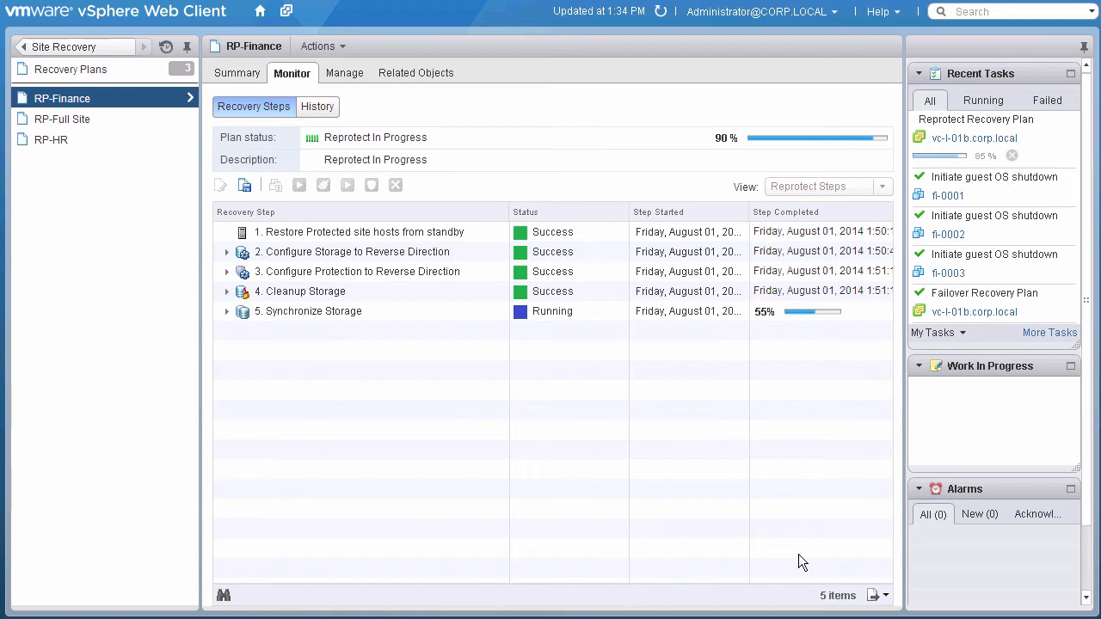
mouse_move(793, 517)
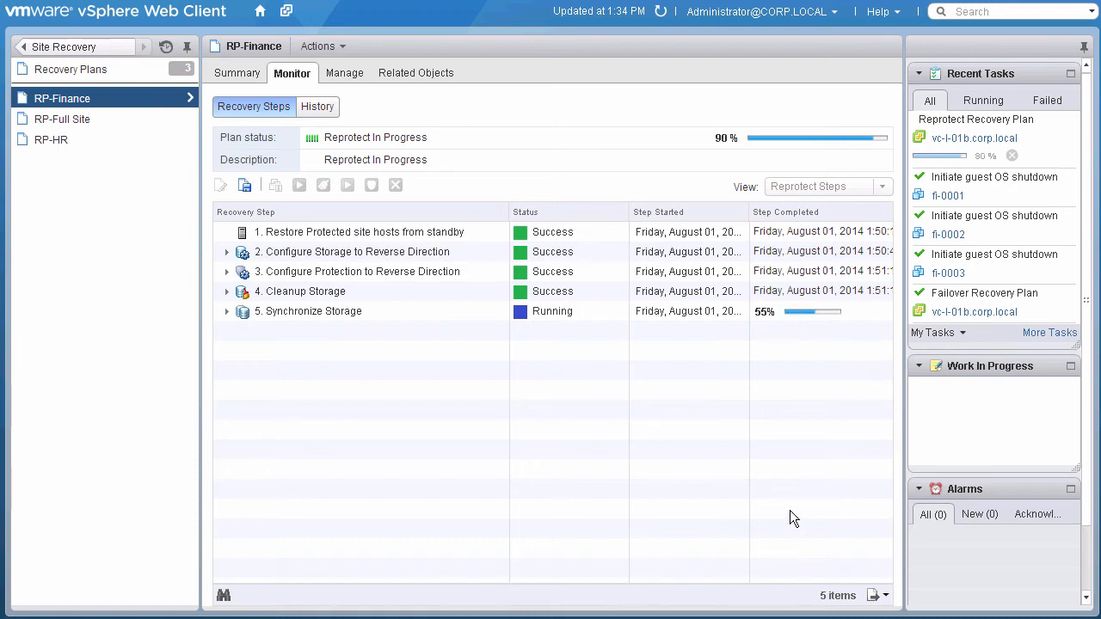